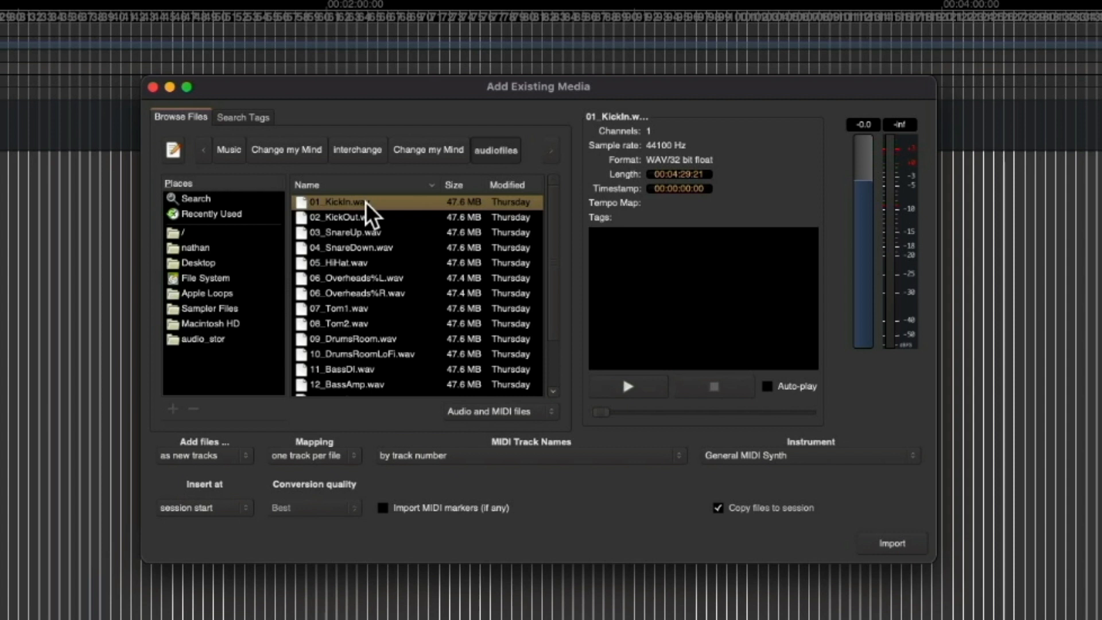
- Select files 01_KickIn to 16_LeadVox and import them as new tracks, one per file
scroll(down, 3)
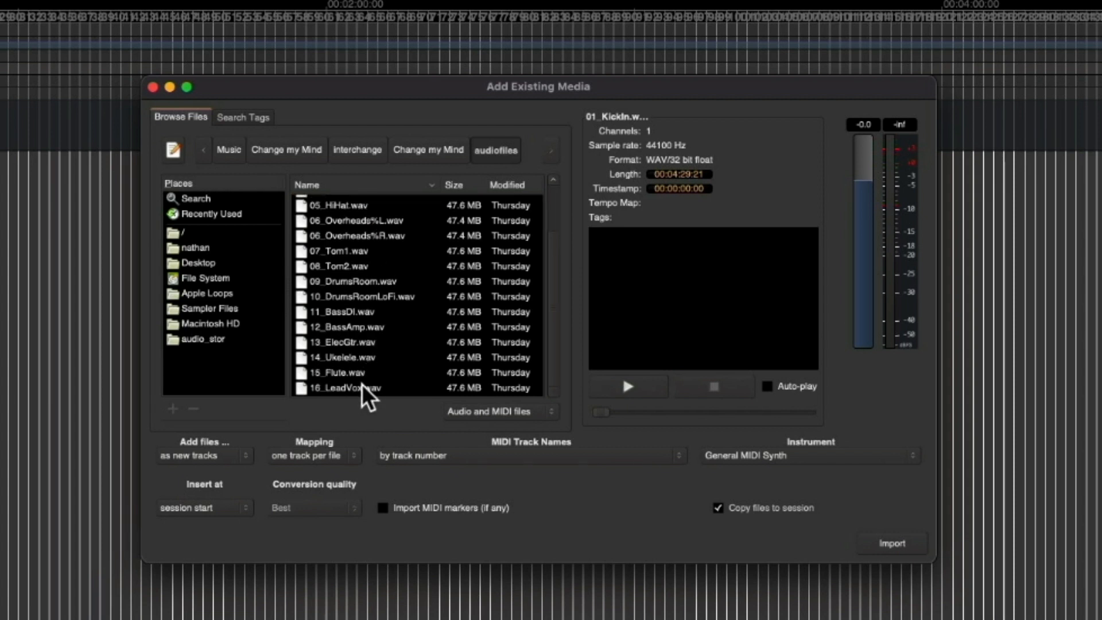
click(354, 388)
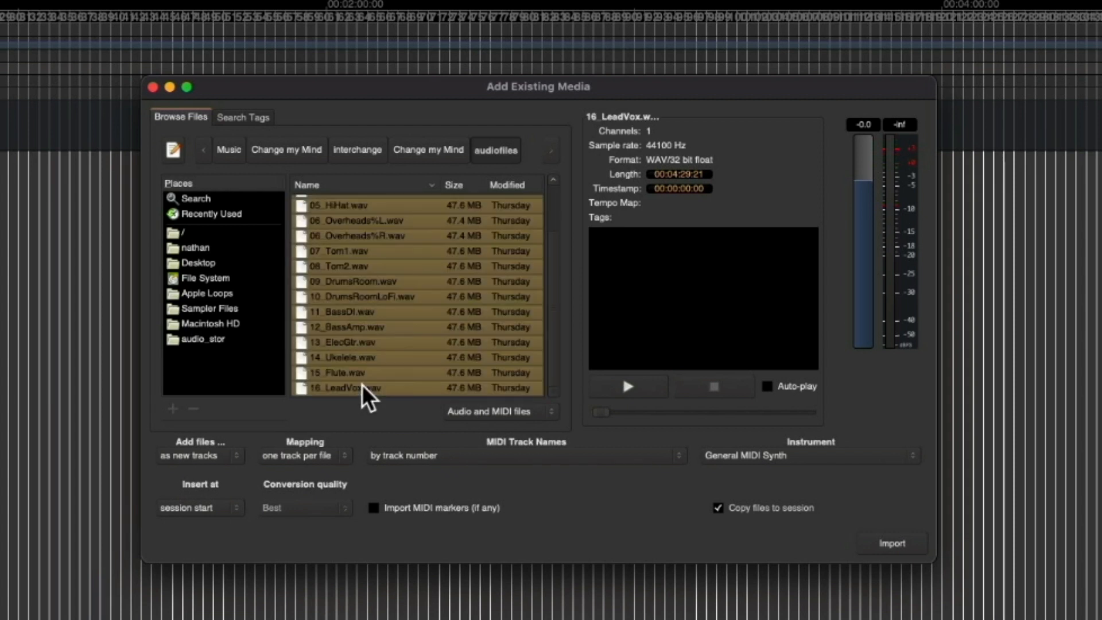
mouse_move(271, 491)
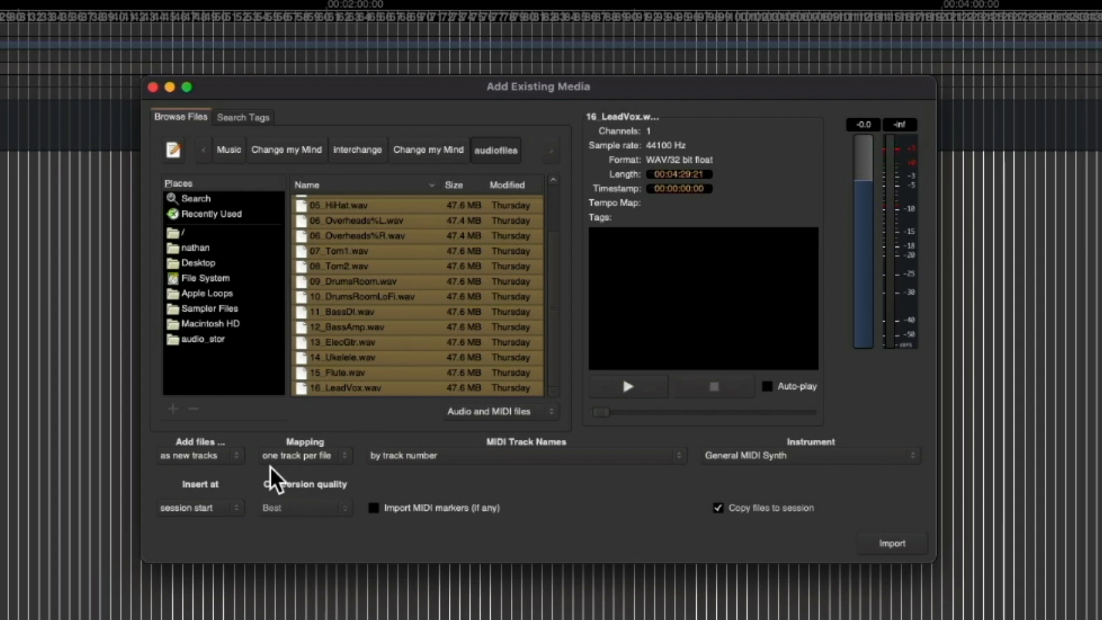
mouse_move(186, 473)
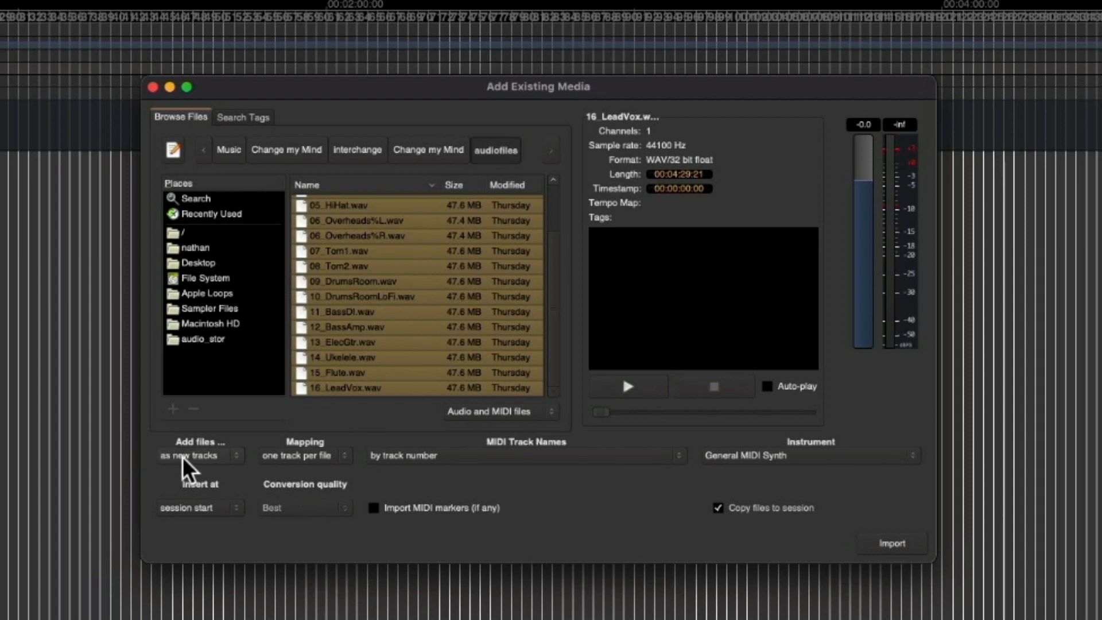
mouse_move(273, 485)
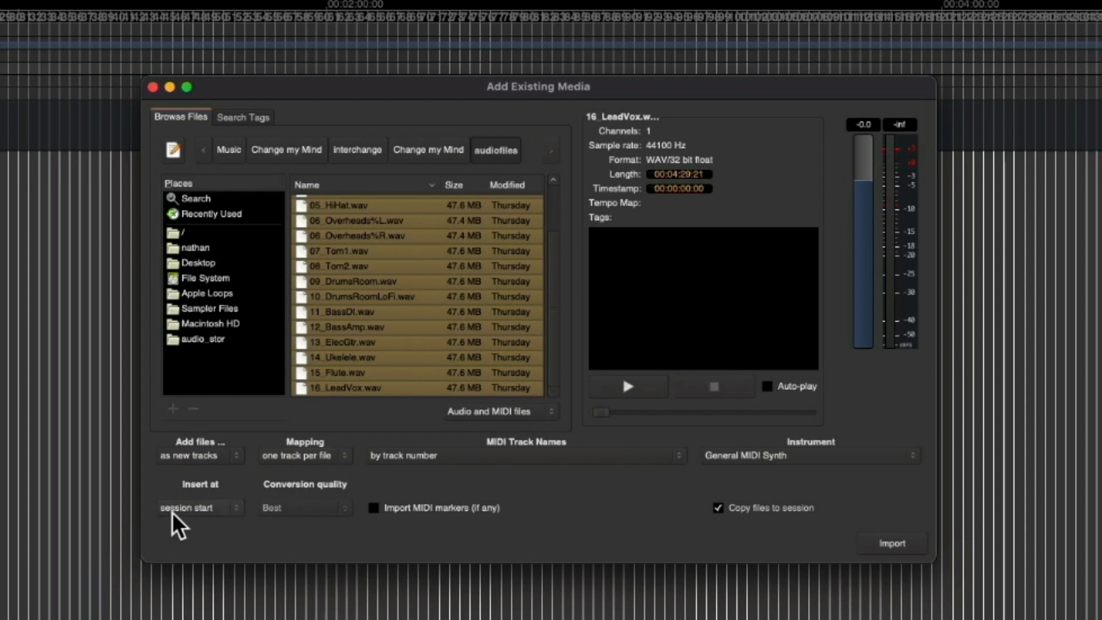
mouse_move(866, 574)
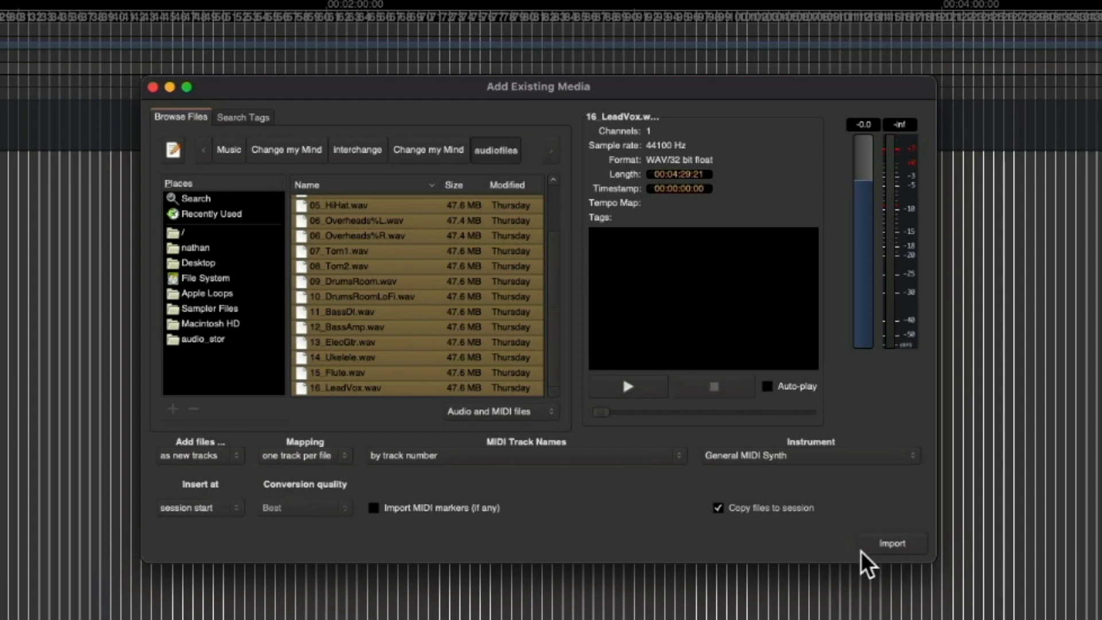
click(894, 543)
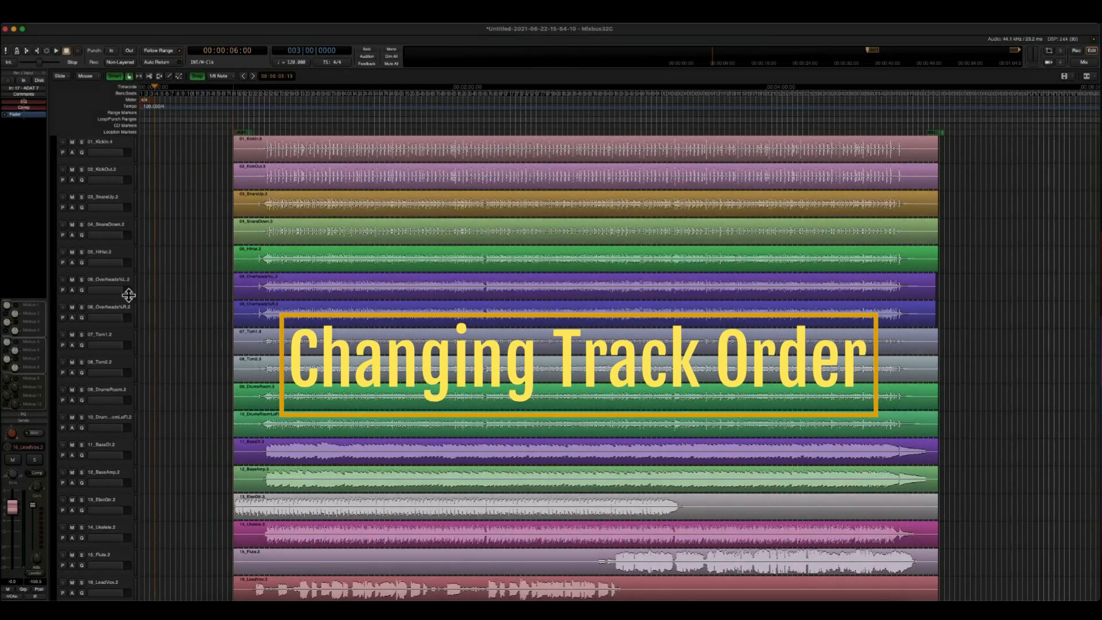
click(103, 335)
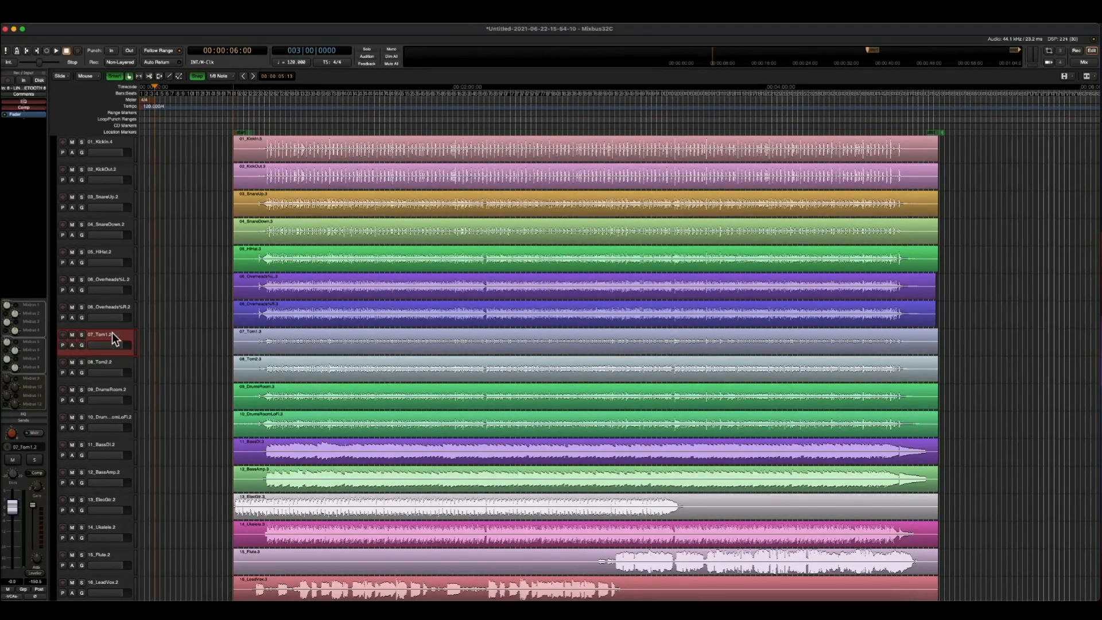
click(100, 142)
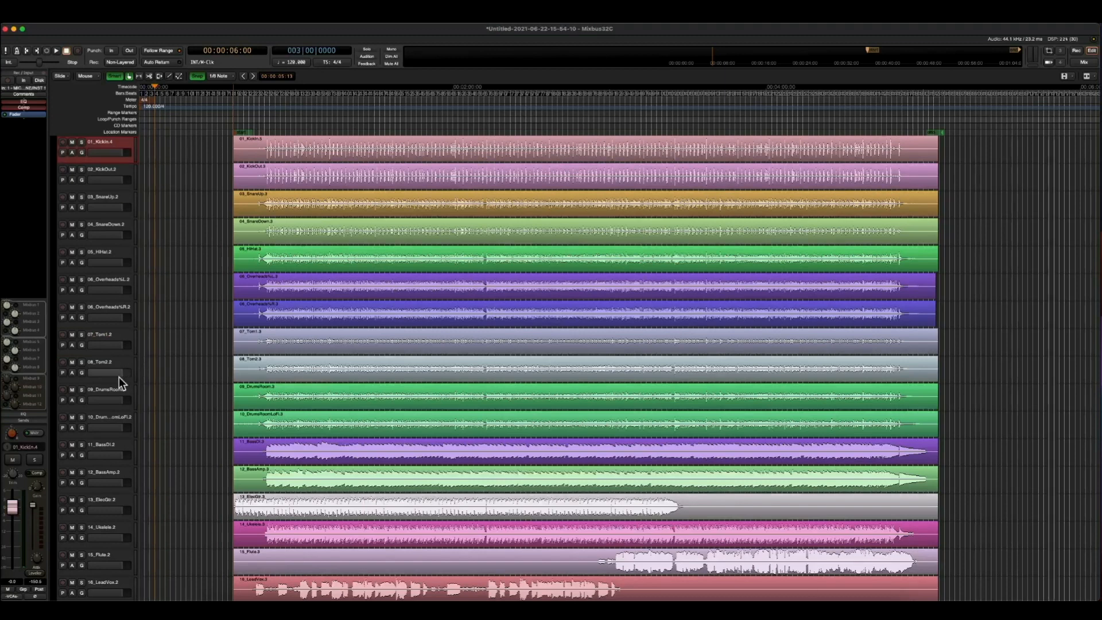
mouse_move(128, 363)
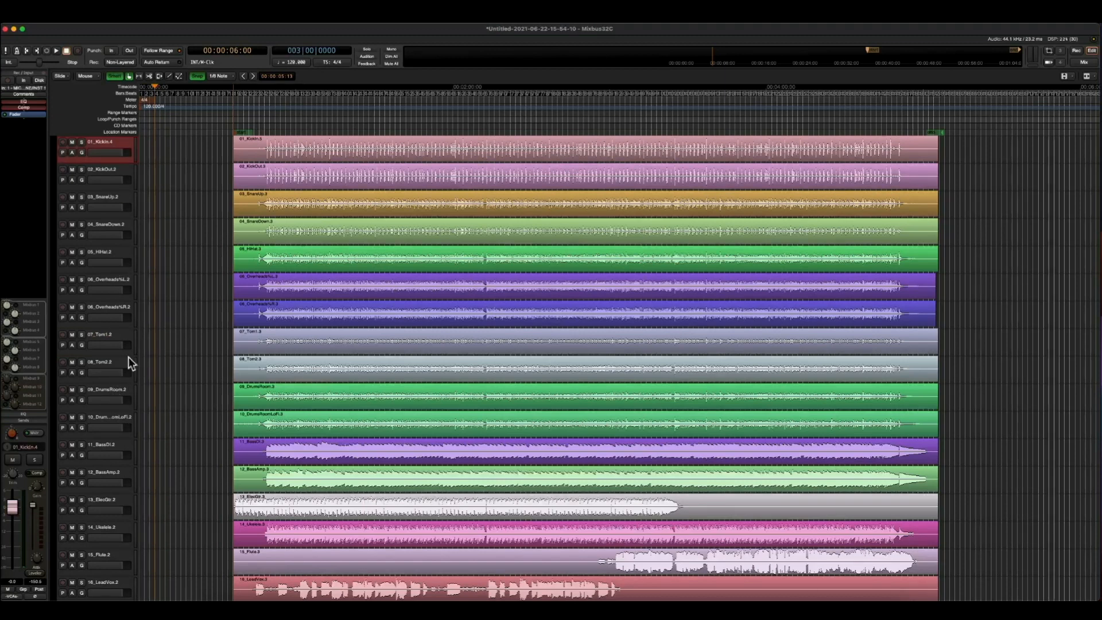
click(104, 417)
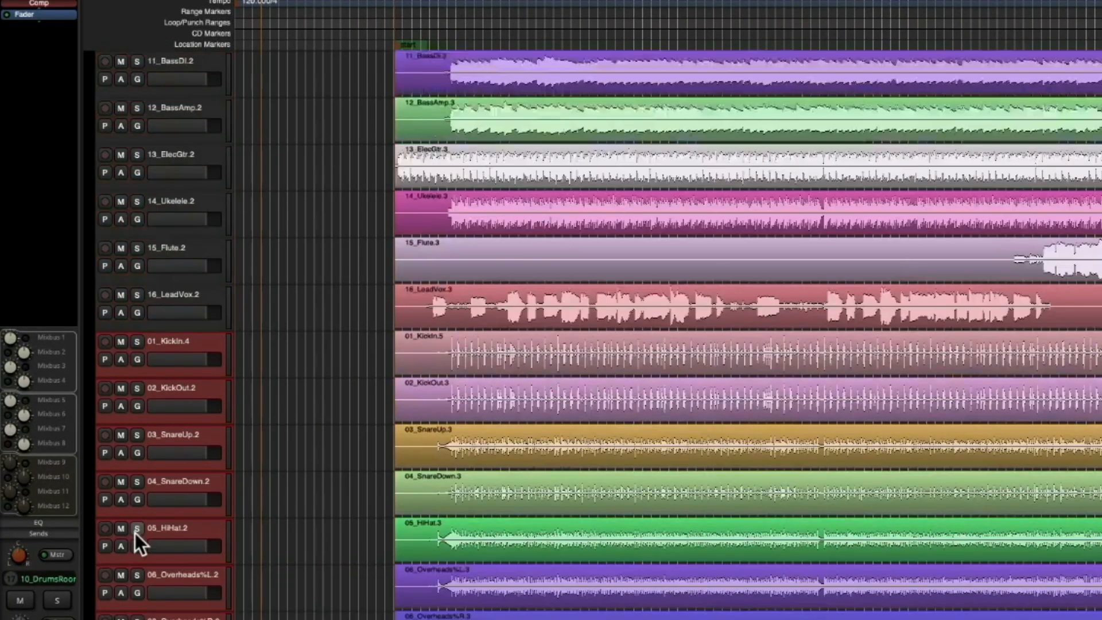
scroll(down, 3)
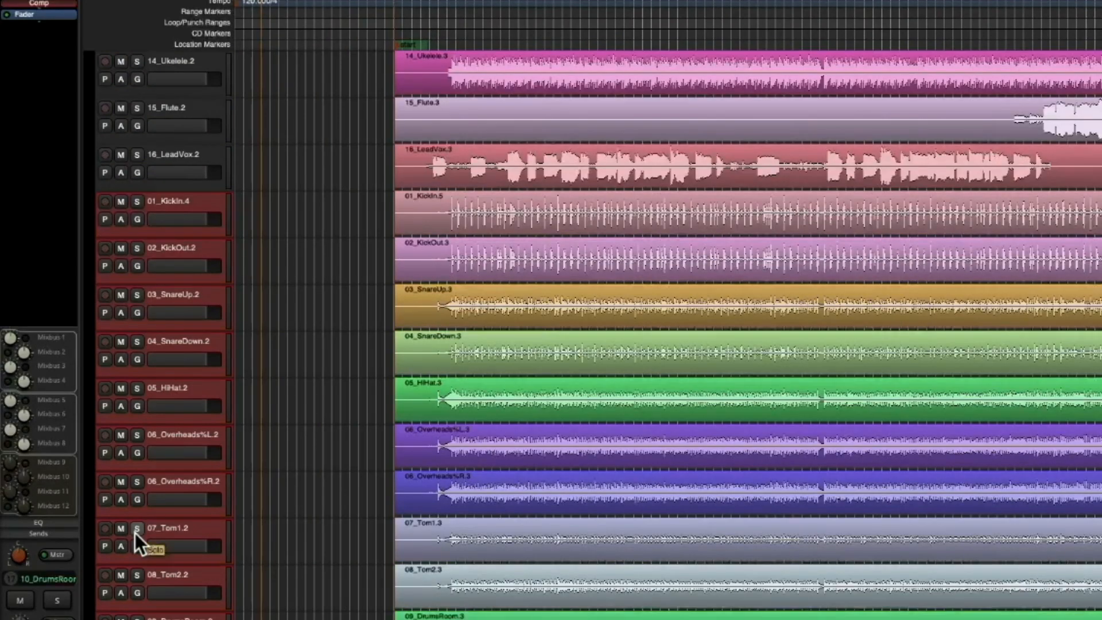
scroll(down, 3)
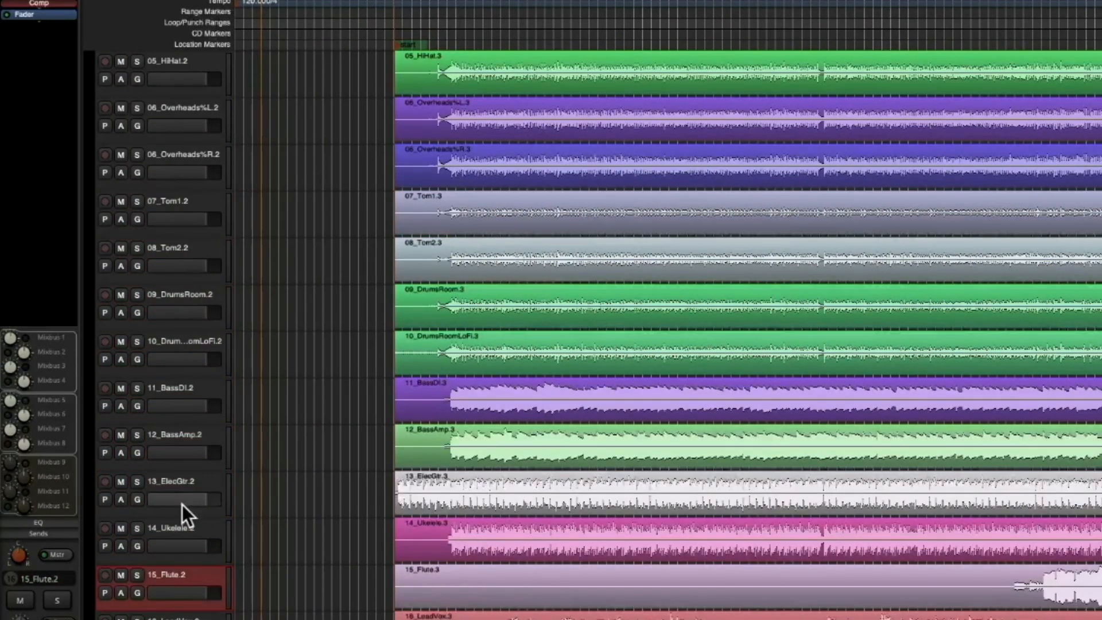
click(177, 481)
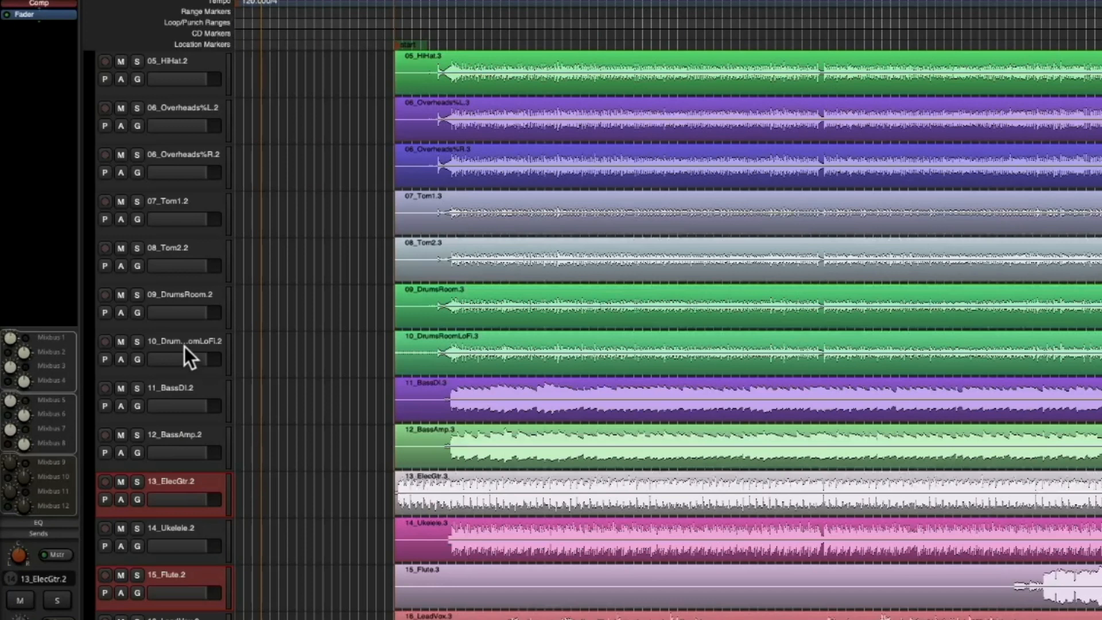
click(183, 341)
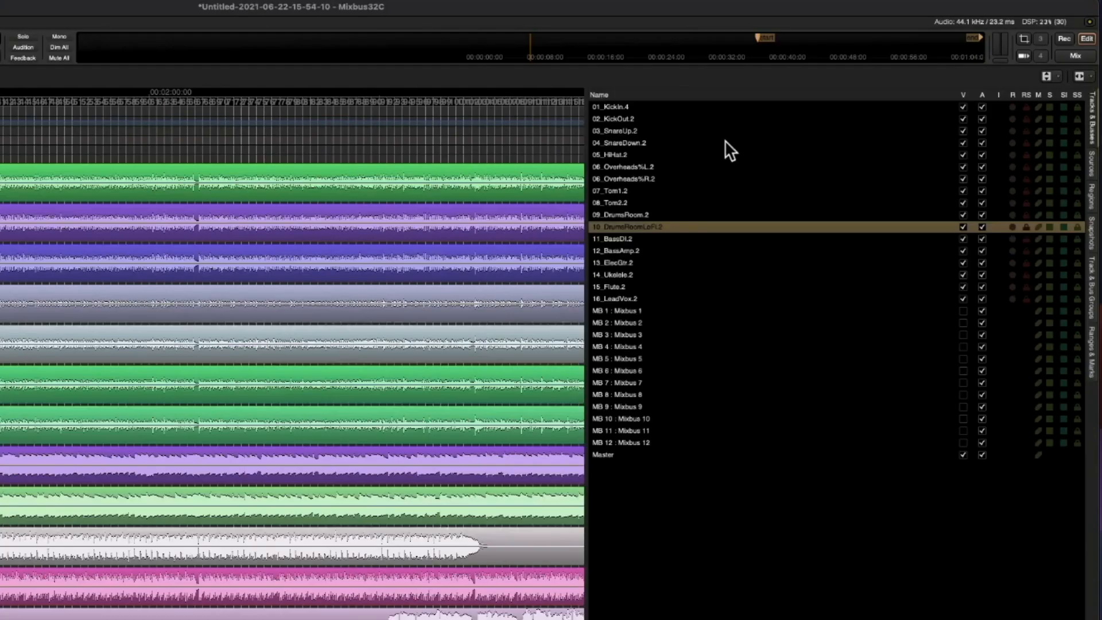
mouse_move(638, 91)
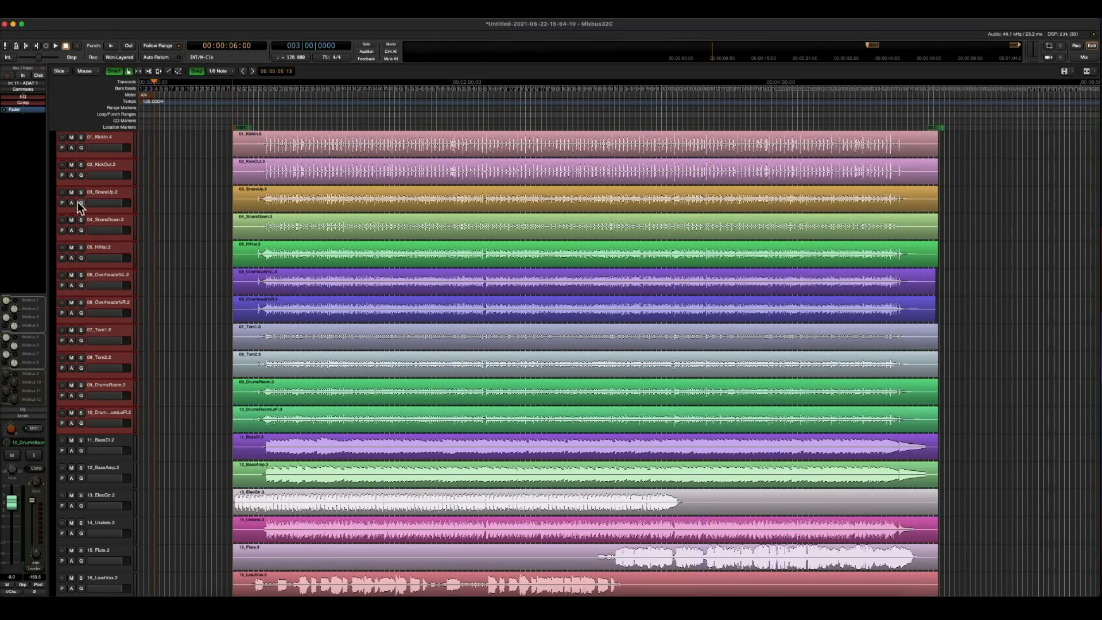
mouse_move(104, 390)
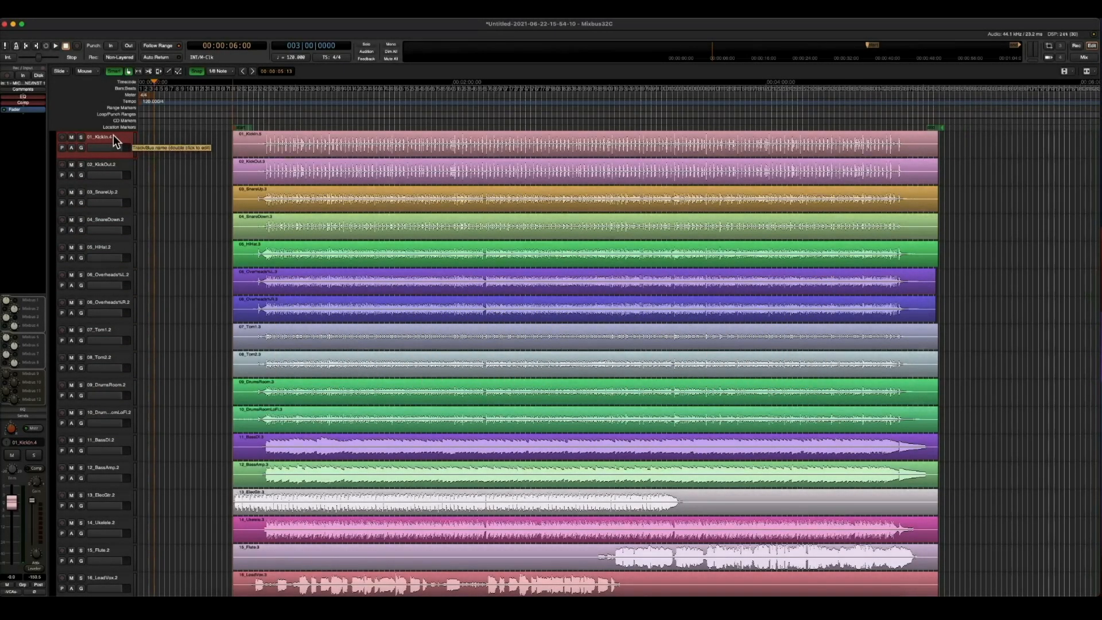
right_click(112, 140)
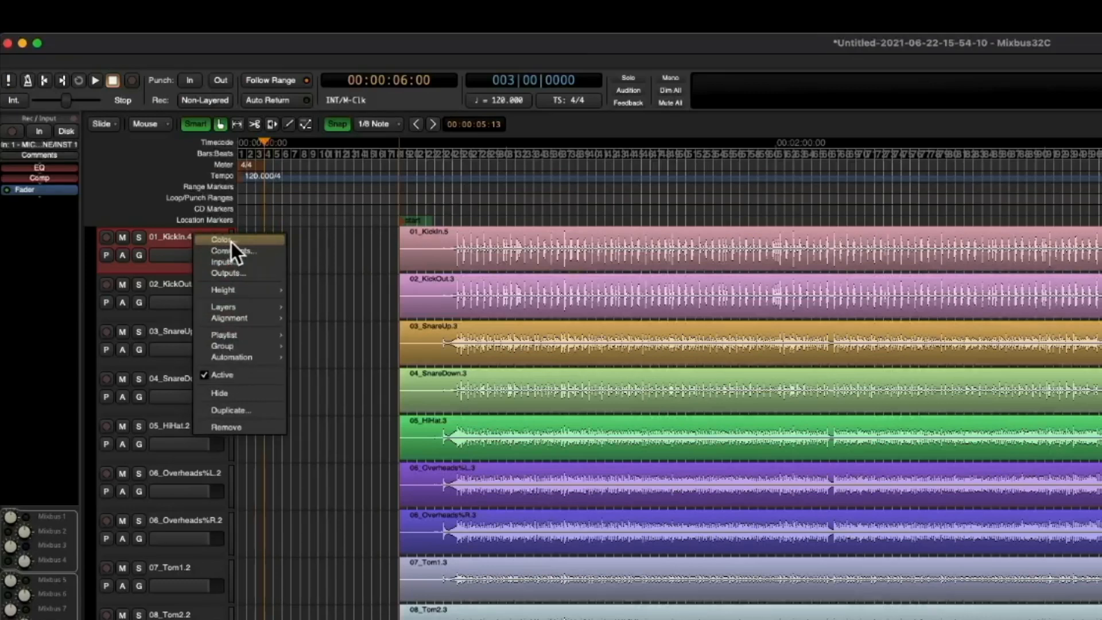
click(221, 240)
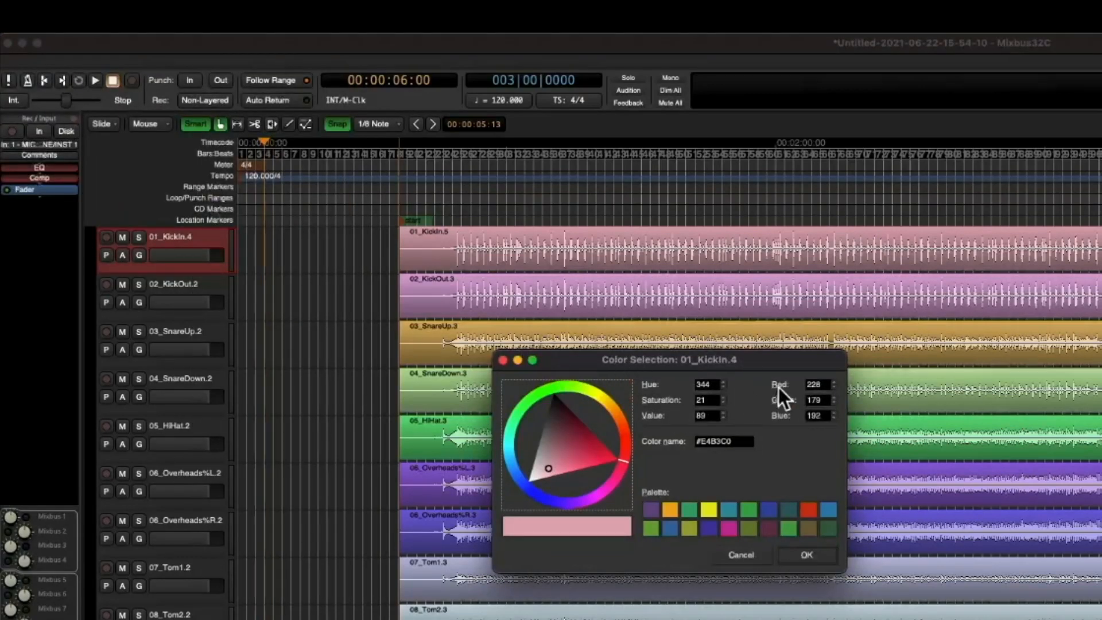
mouse_move(622, 464)
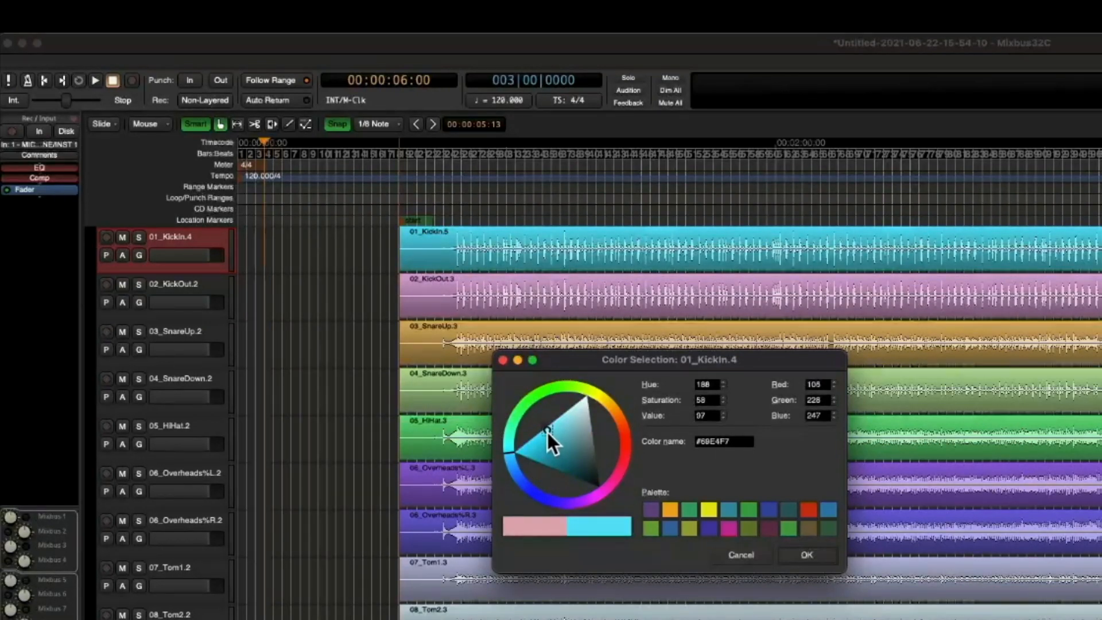
drag(551, 431, 566, 432)
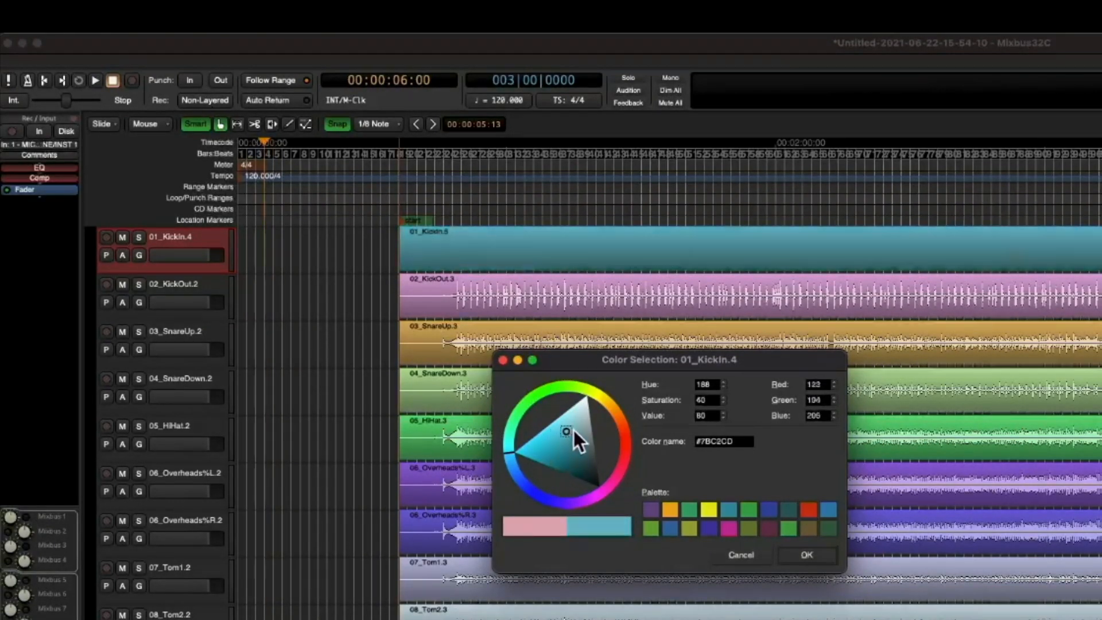
drag(566, 432, 547, 450)
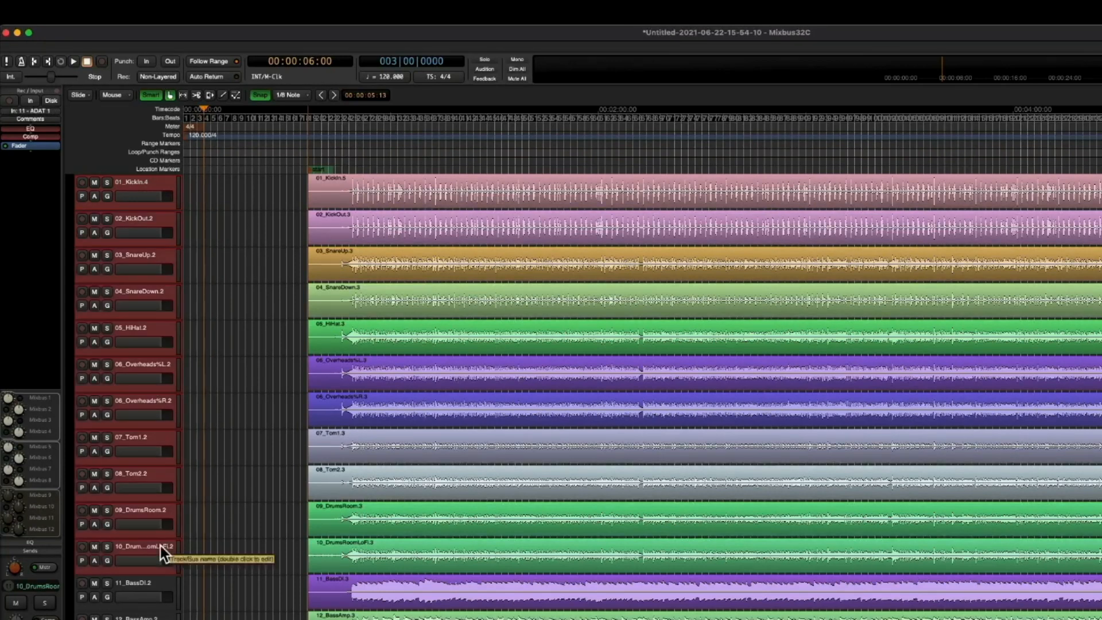
mouse_move(171, 409)
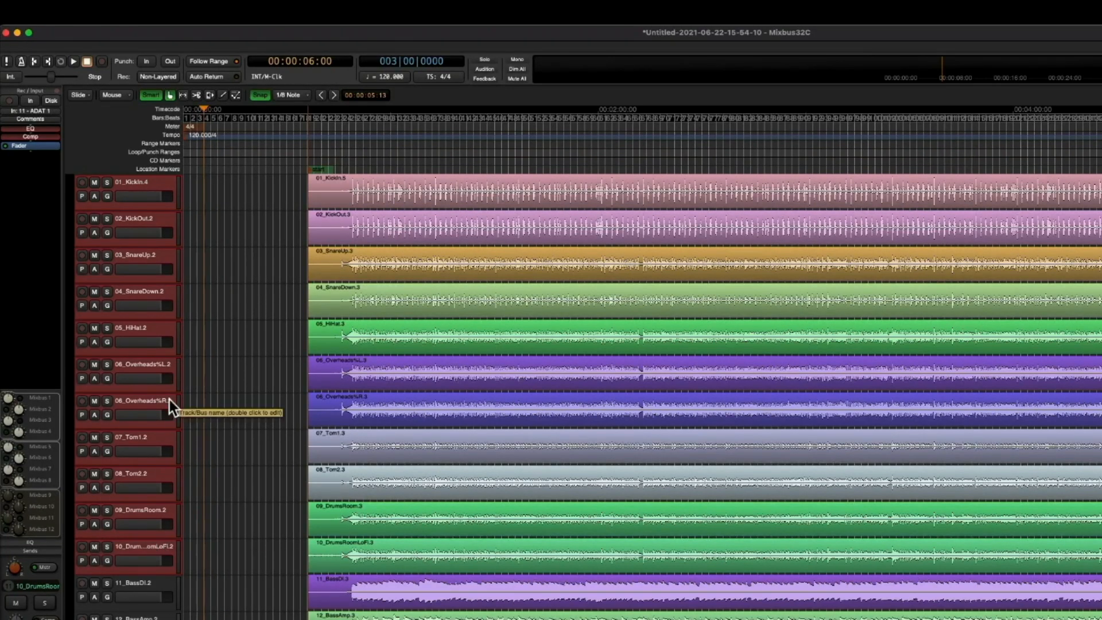
mouse_move(74, 184)
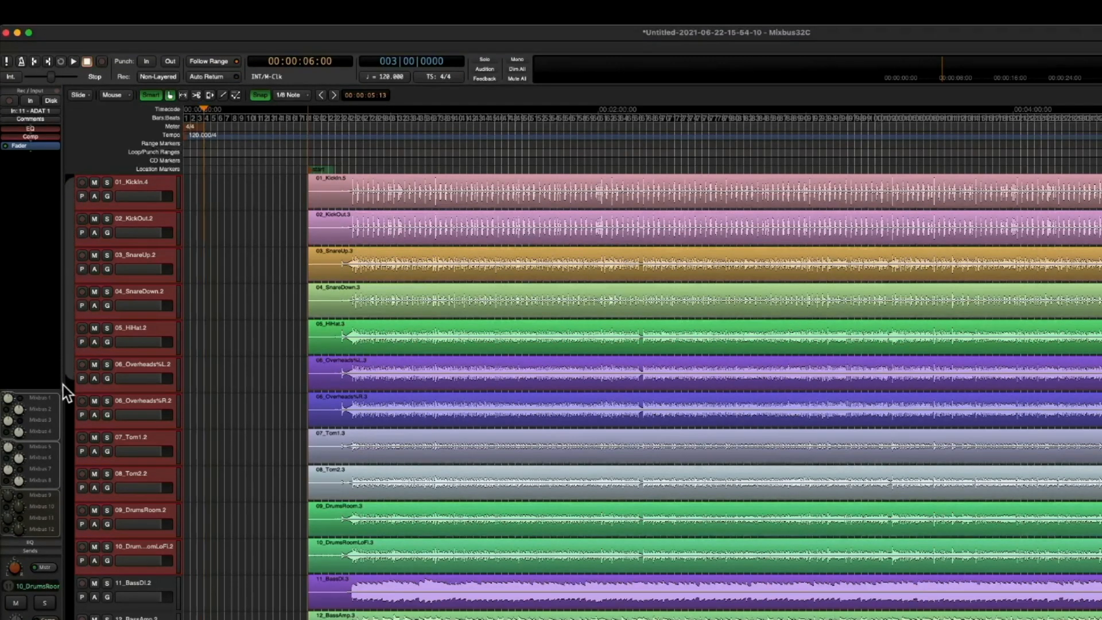
mouse_move(70, 580)
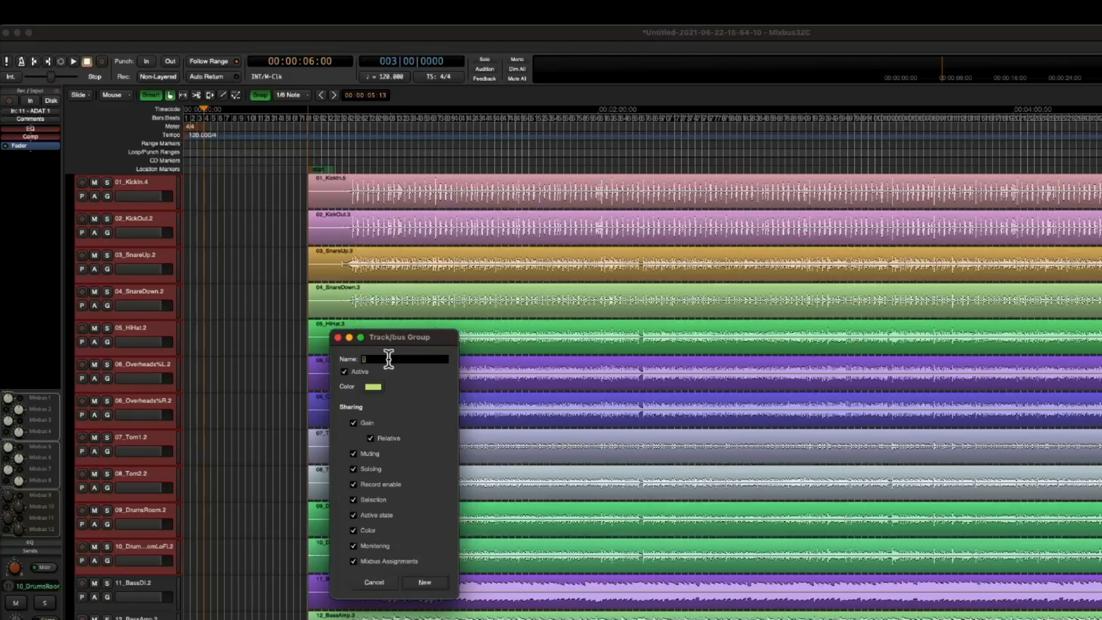
- Create a group named Drums with a slightly brightened blue colour
text(Drums)
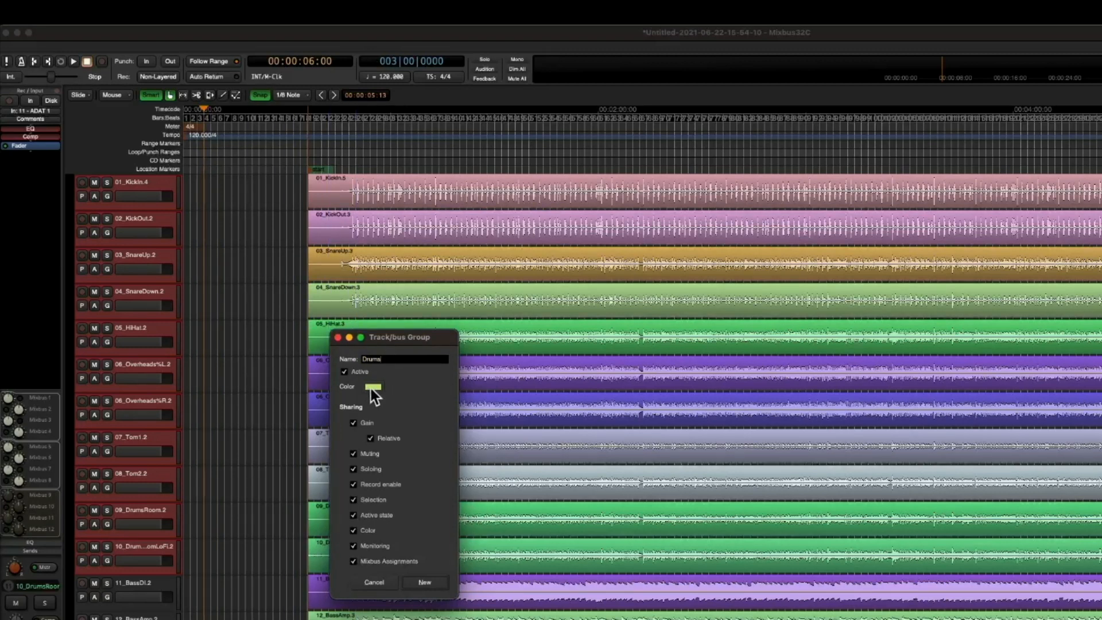
click(374, 386)
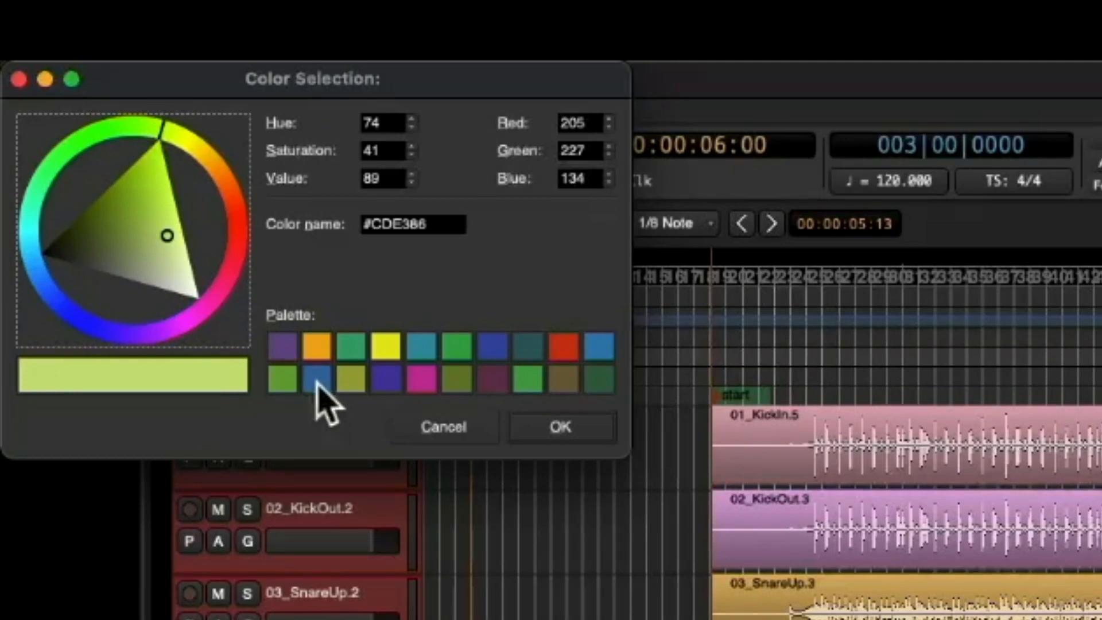
click(314, 381)
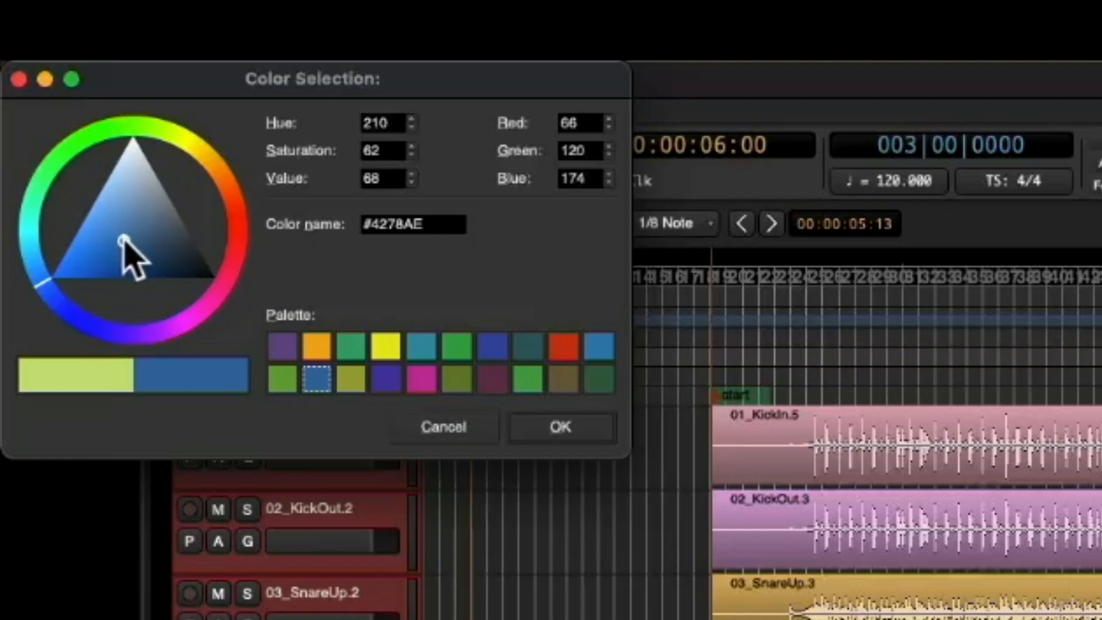
click(118, 242)
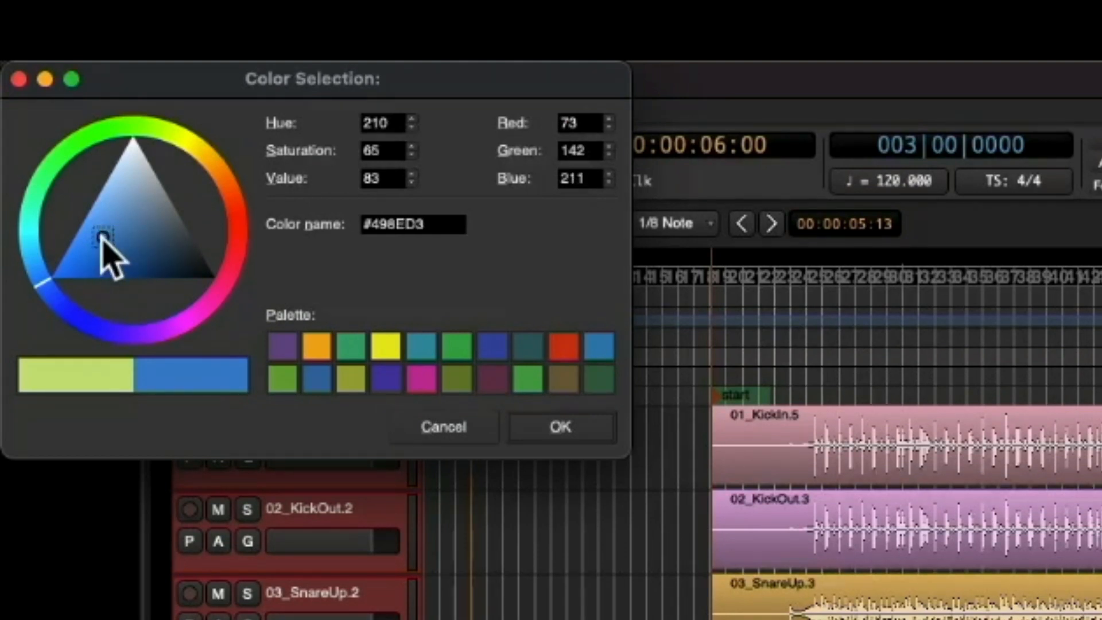
mouse_move(318, 399)
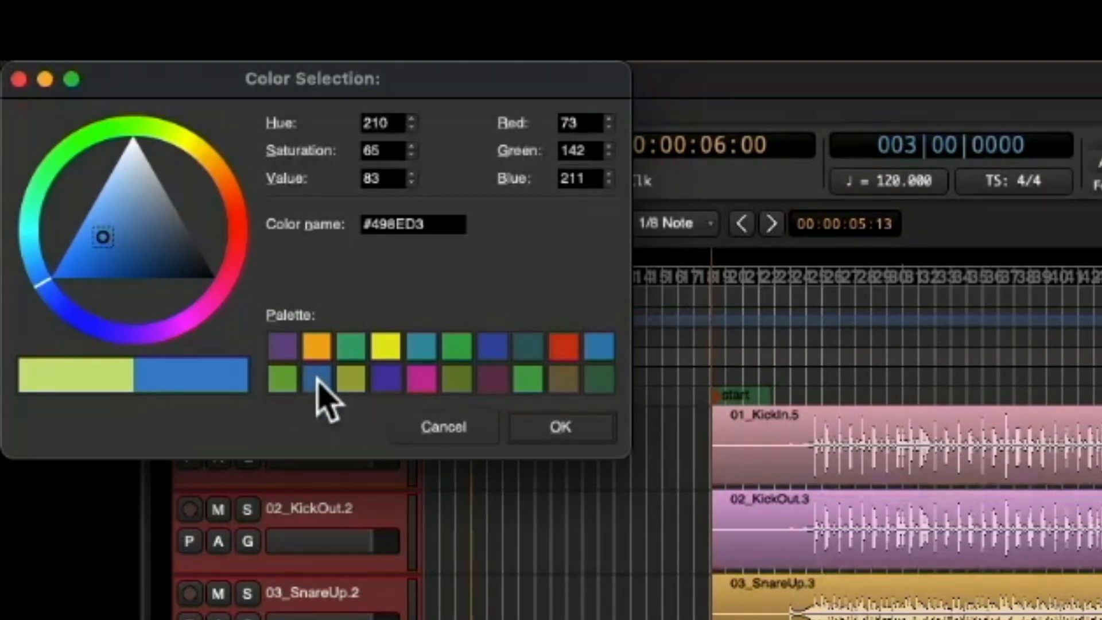
mouse_move(313, 387)
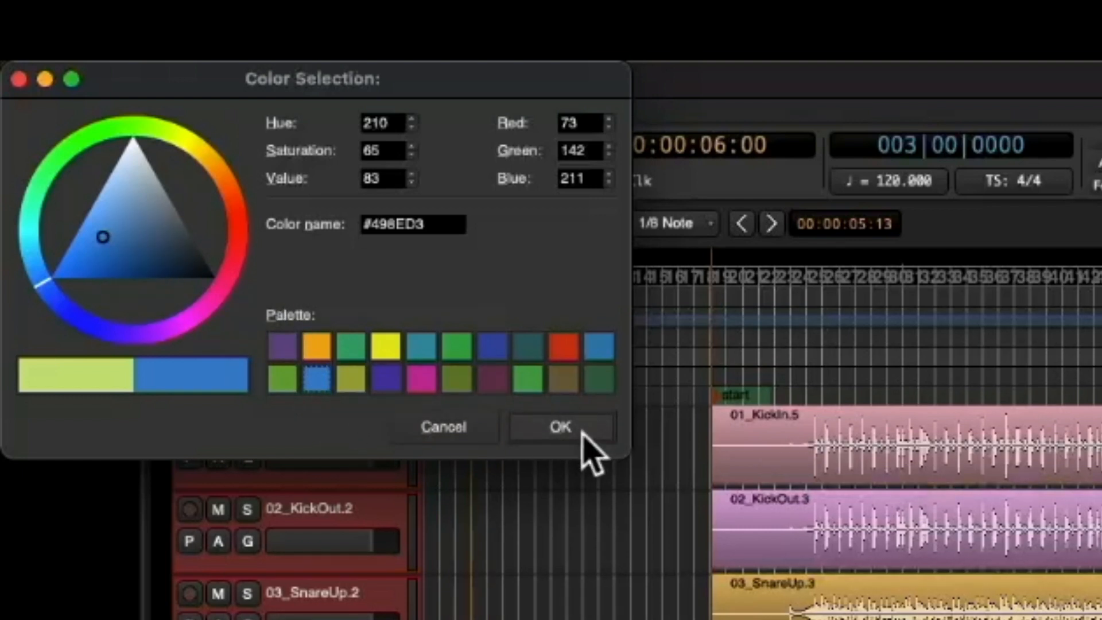
click(560, 427)
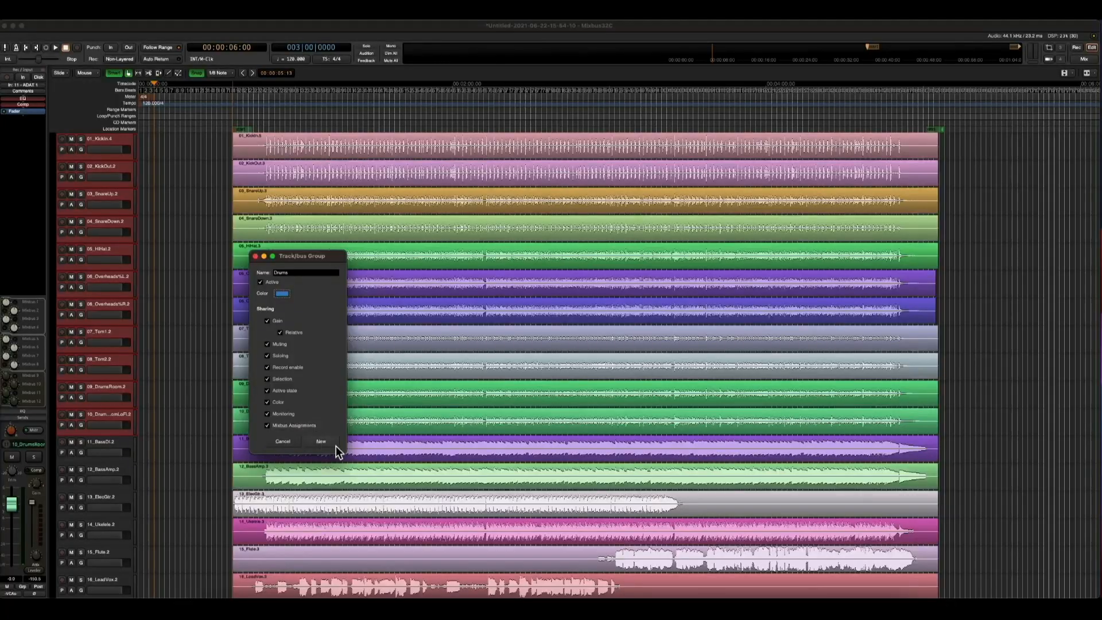
click(321, 441)
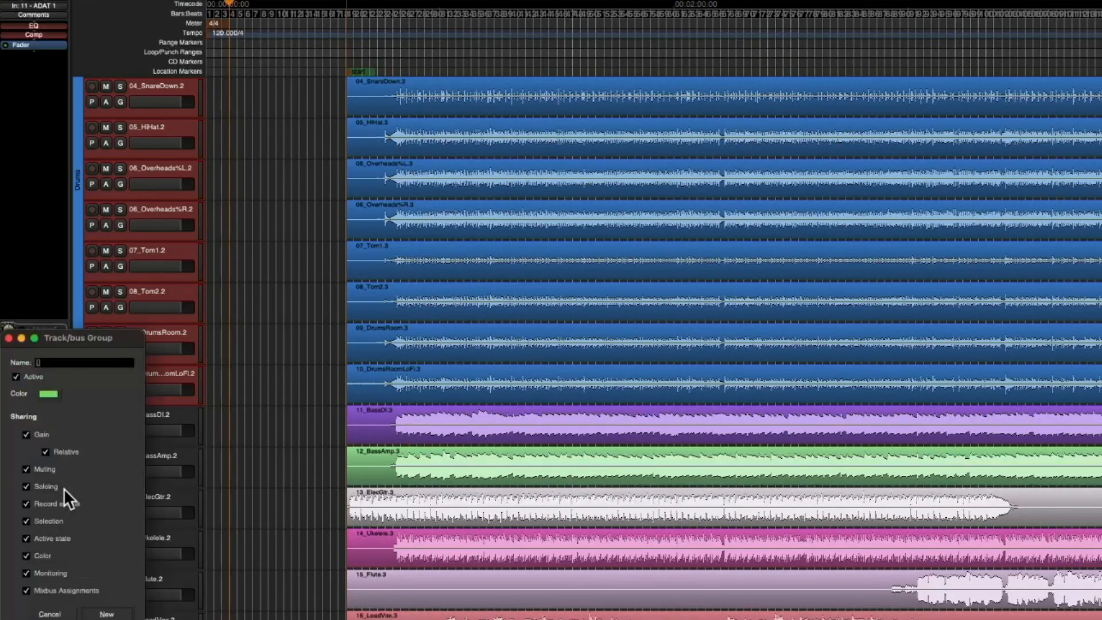
- Name the new group Bass and give it a magenta palette colour
text(Bass)
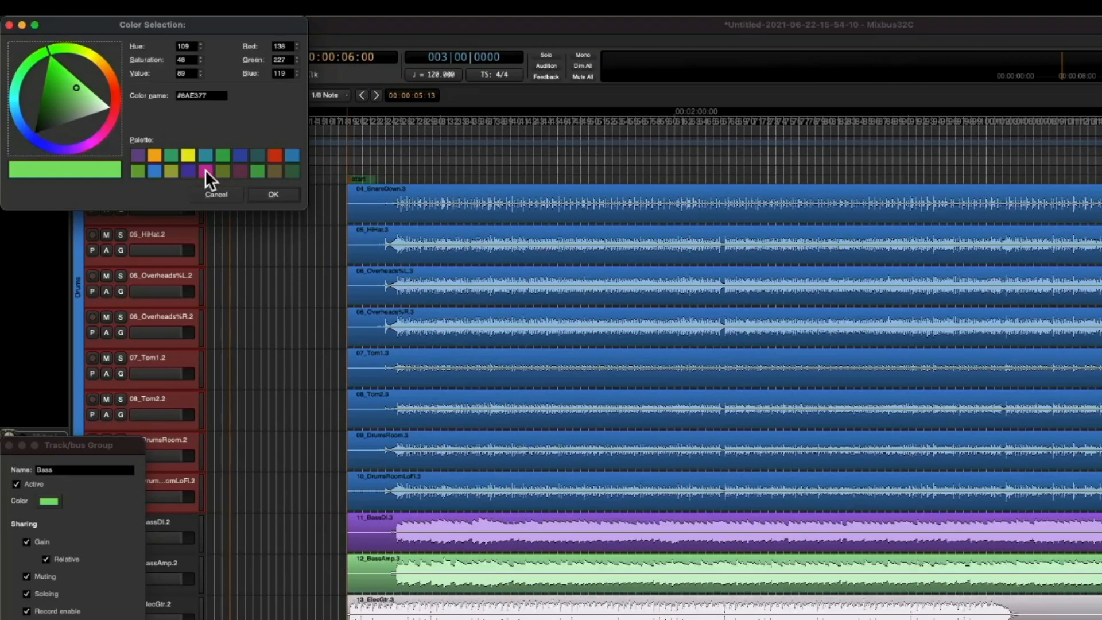
click(206, 170)
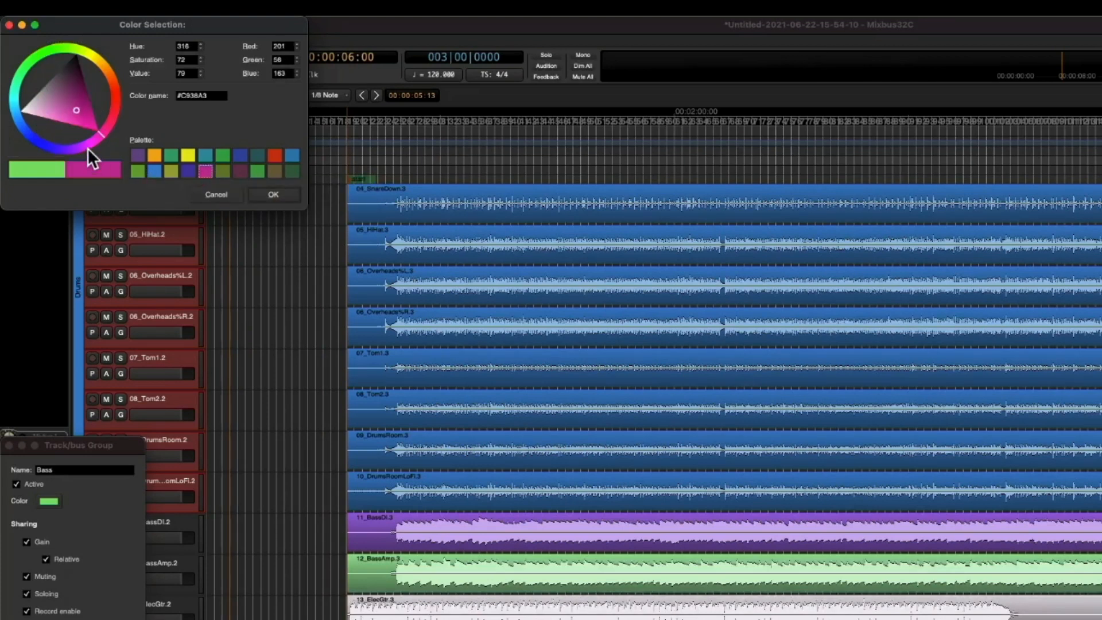
click(274, 195)
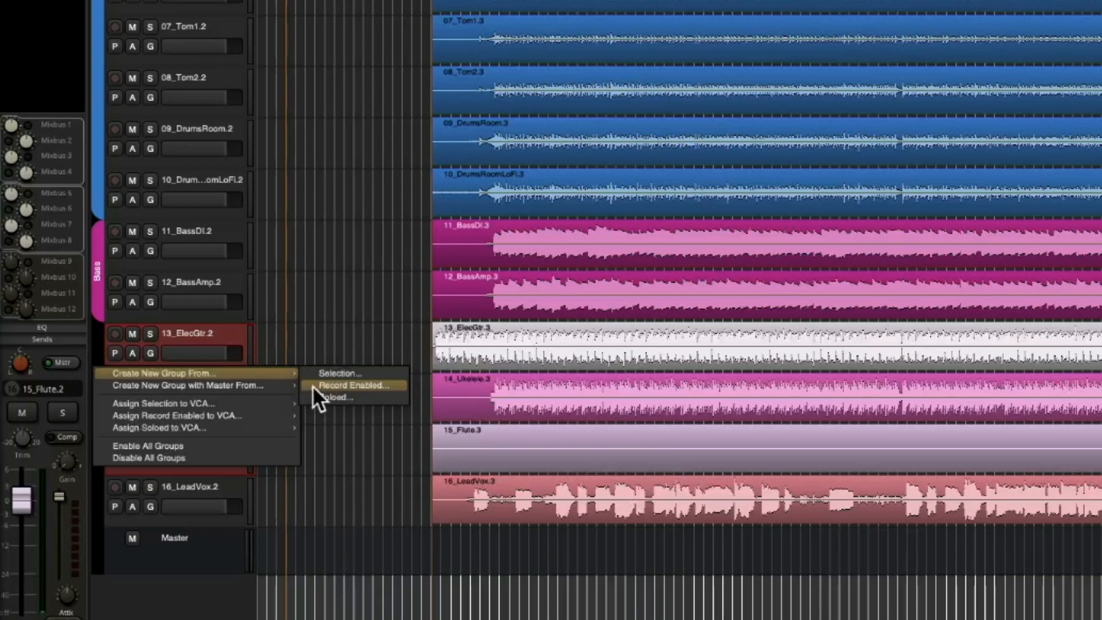
mouse_move(365, 416)
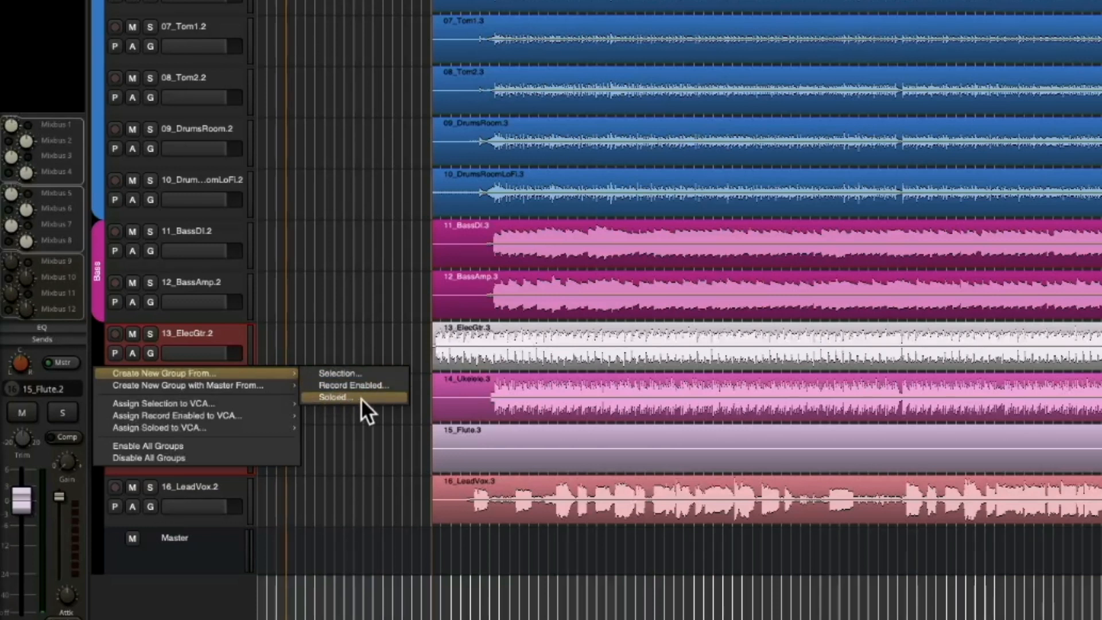
- Create a green group named GTR from the selected guitar, ukulele and flute tracks
click(334, 397)
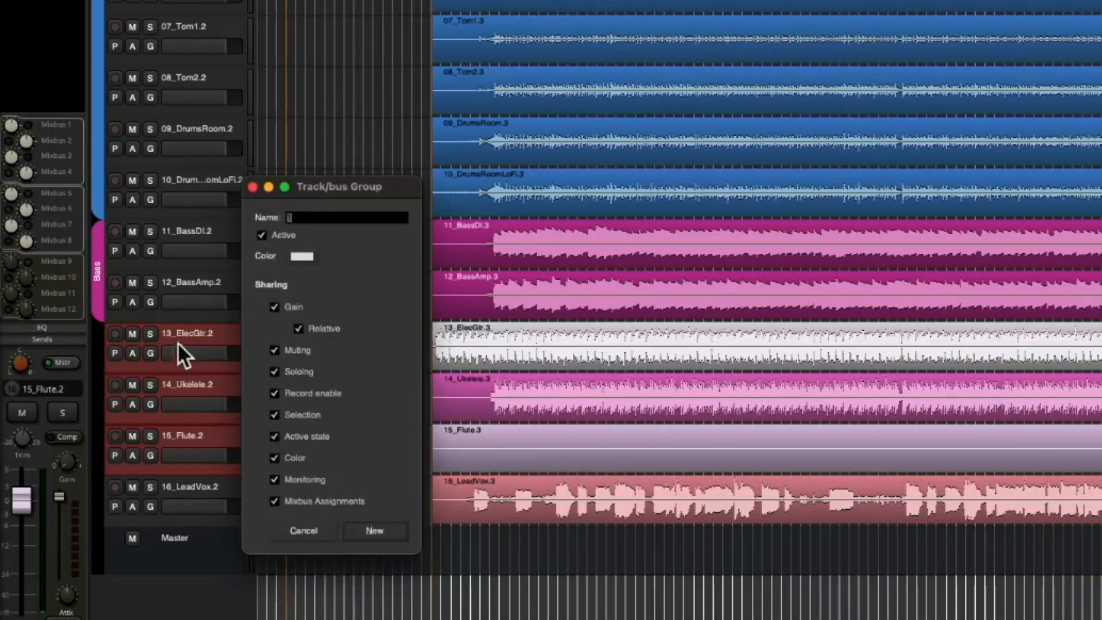
text(GTR)
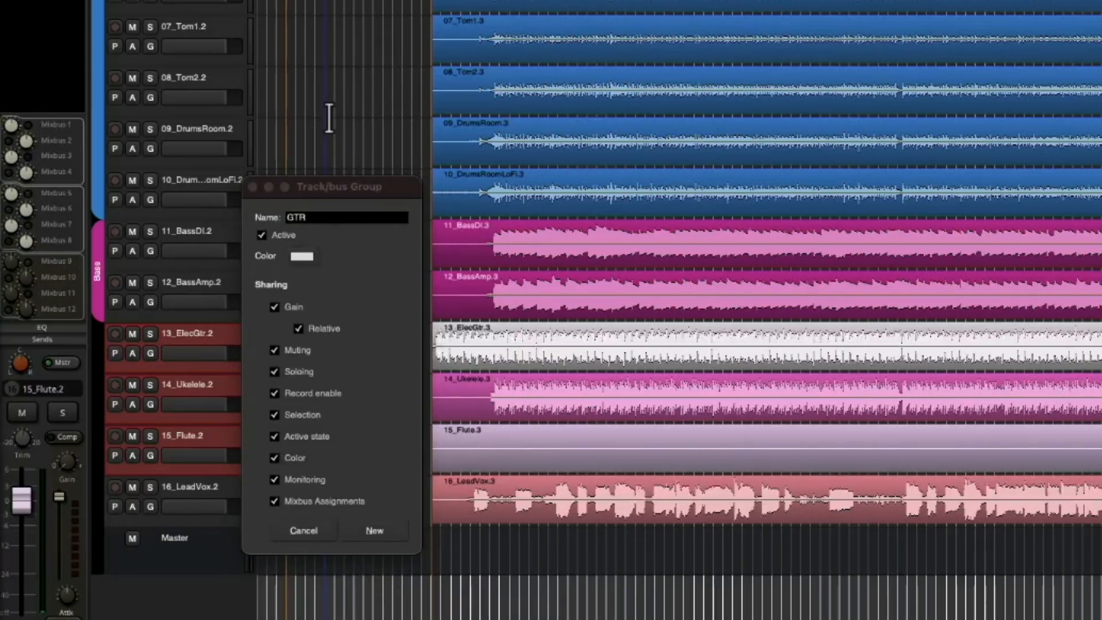
click(302, 256)
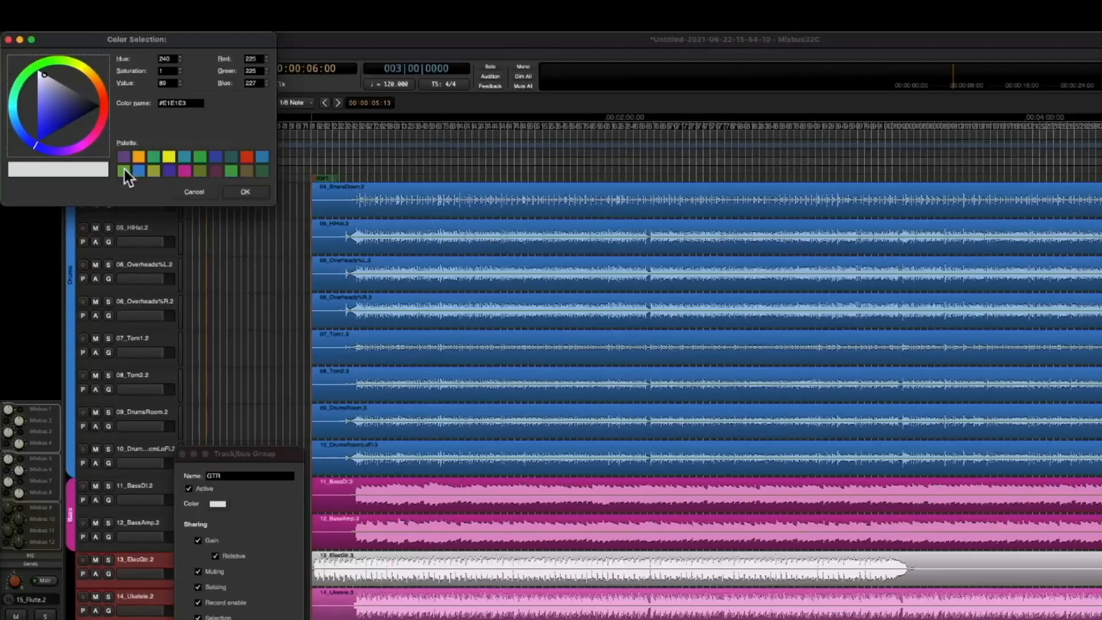
click(246, 192)
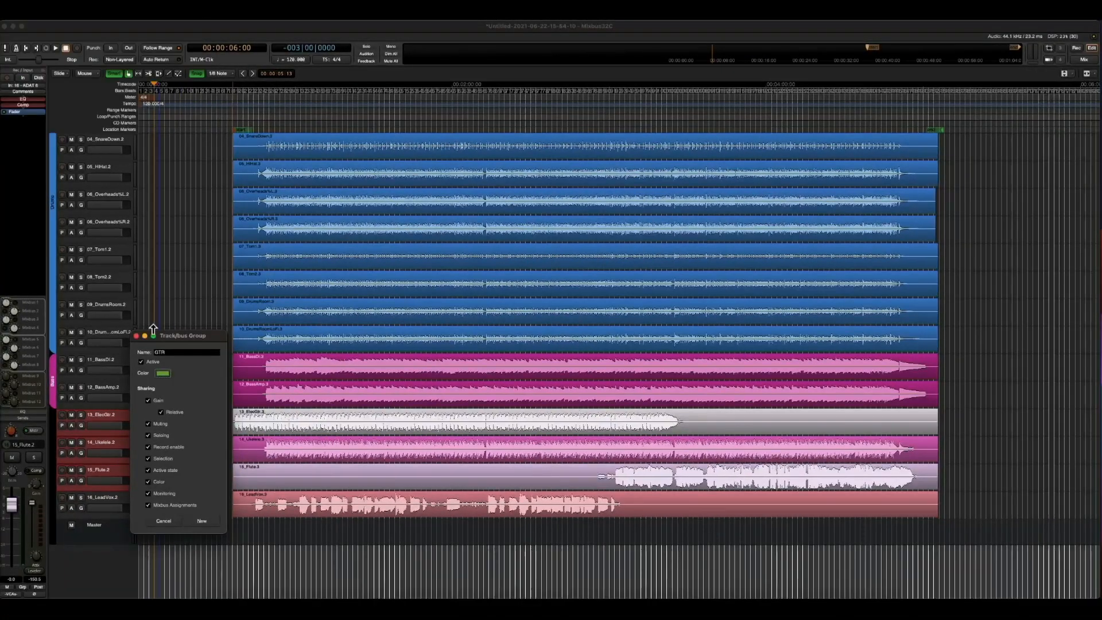
click(200, 520)
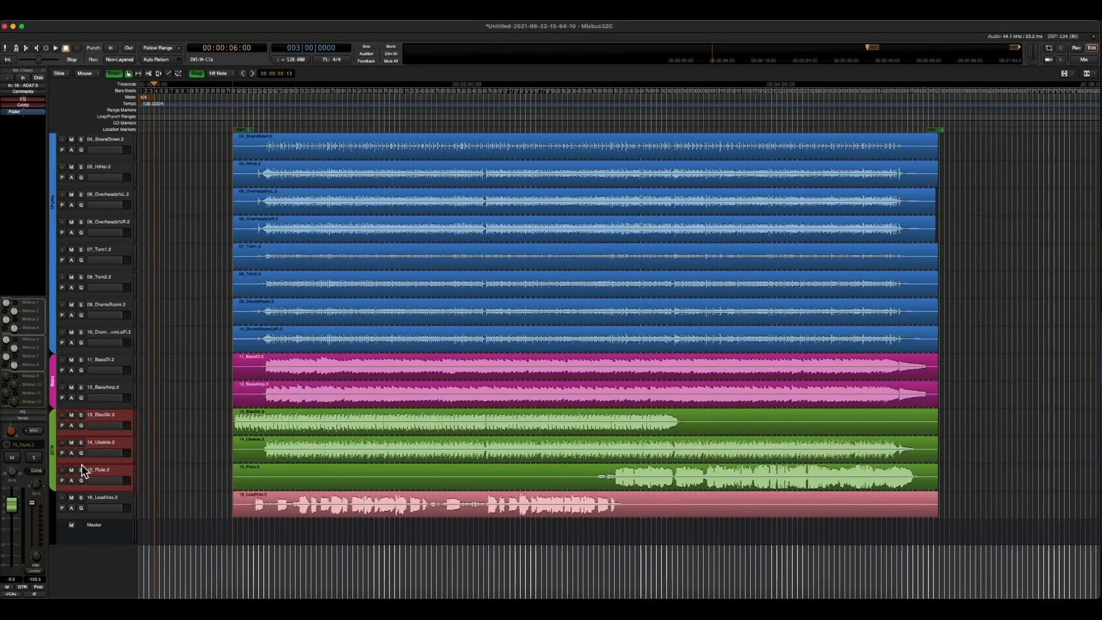
mouse_move(117, 477)
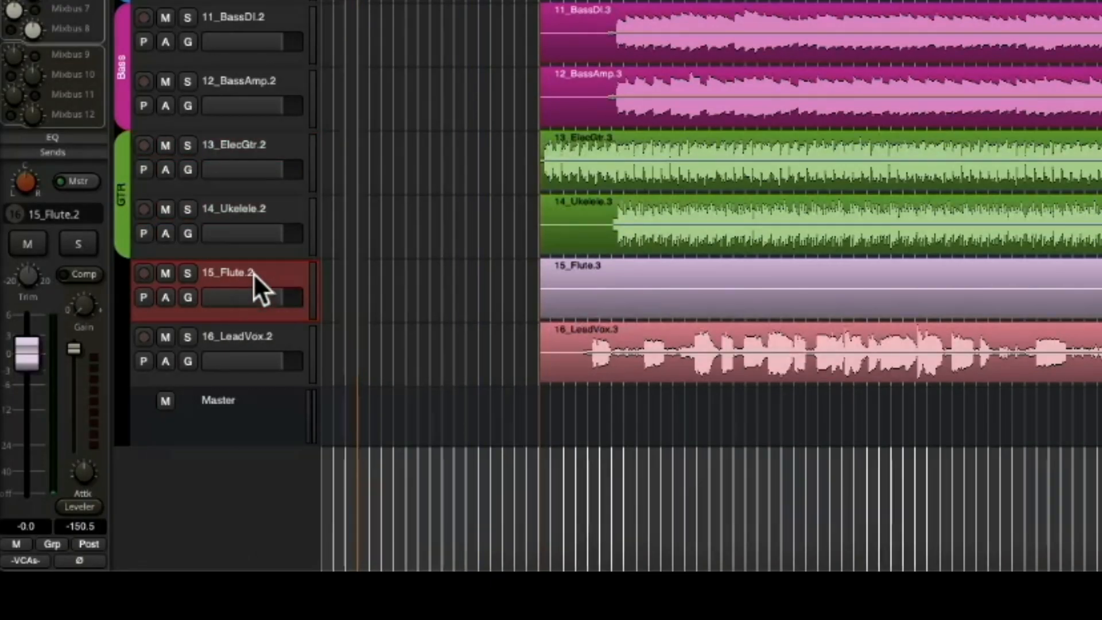
- Colour the 15_Flute track orange and the 16_LeadVox track yellow
right_click(259, 280)
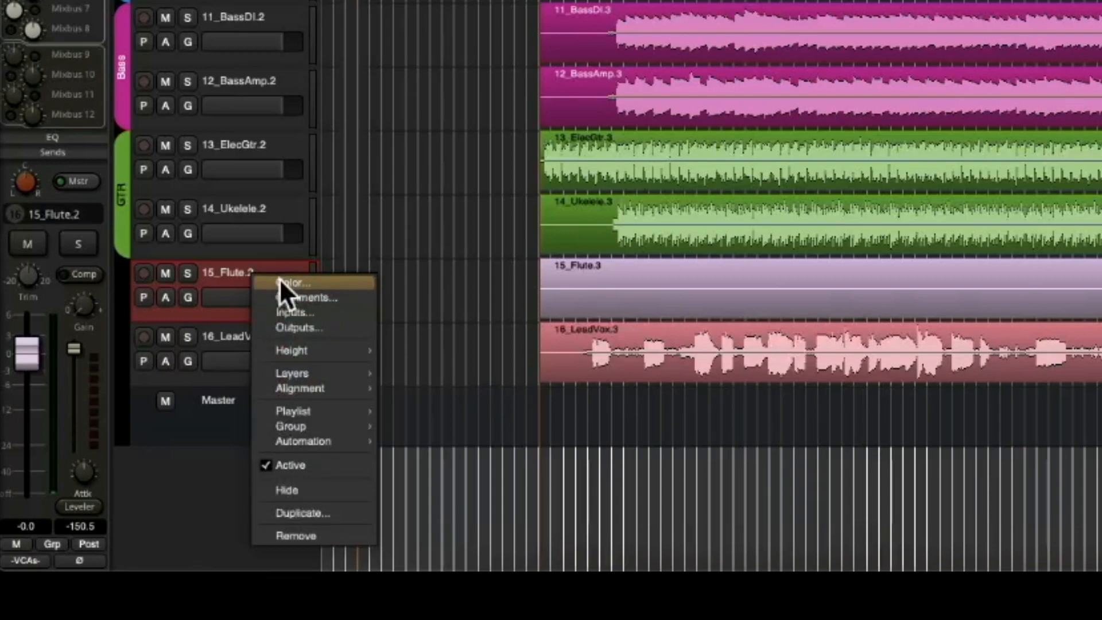
click(292, 283)
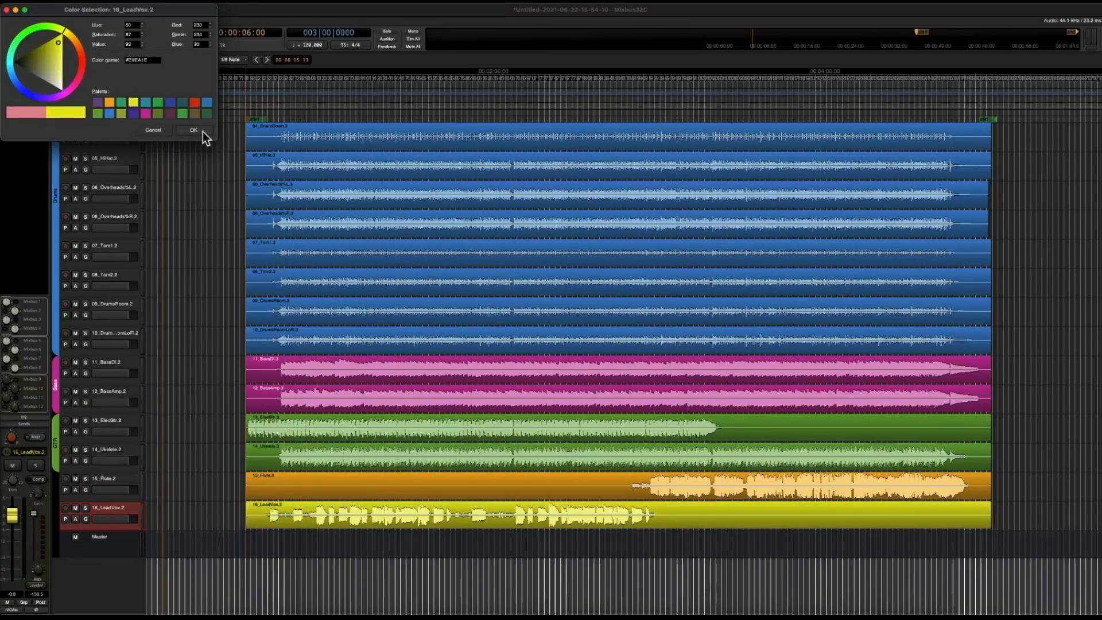
click(193, 130)
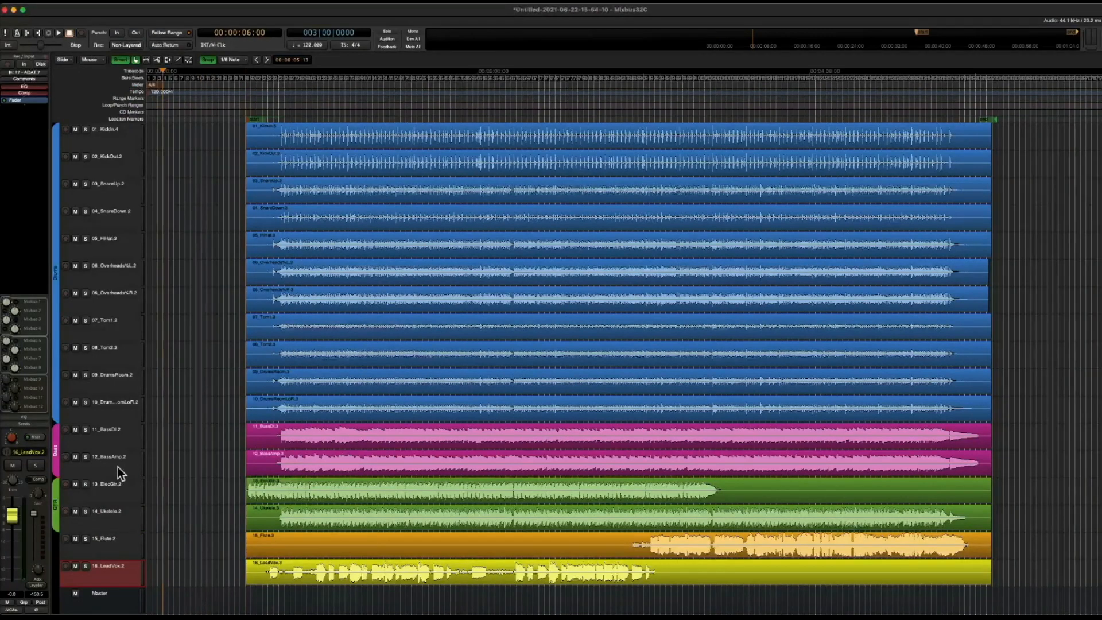